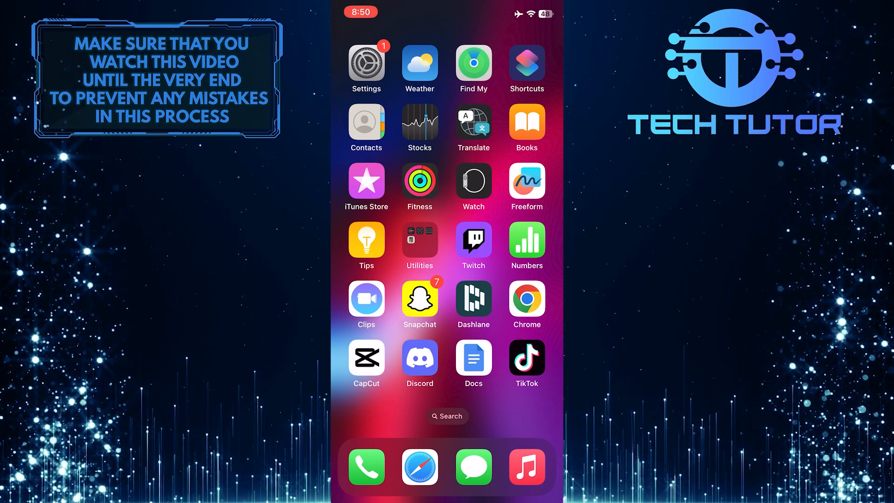
Step: Open Settings and scroll down to the built-in apps section showing Messages
left_click(366, 63)
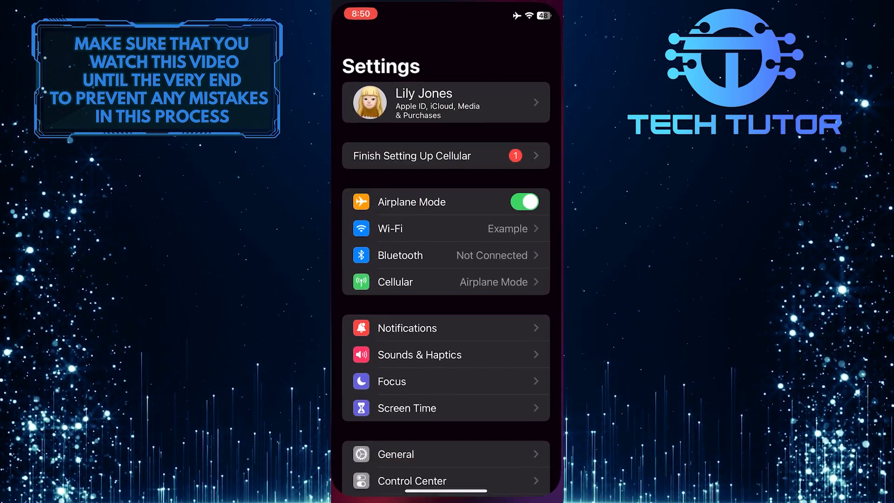
scroll("down", 3)
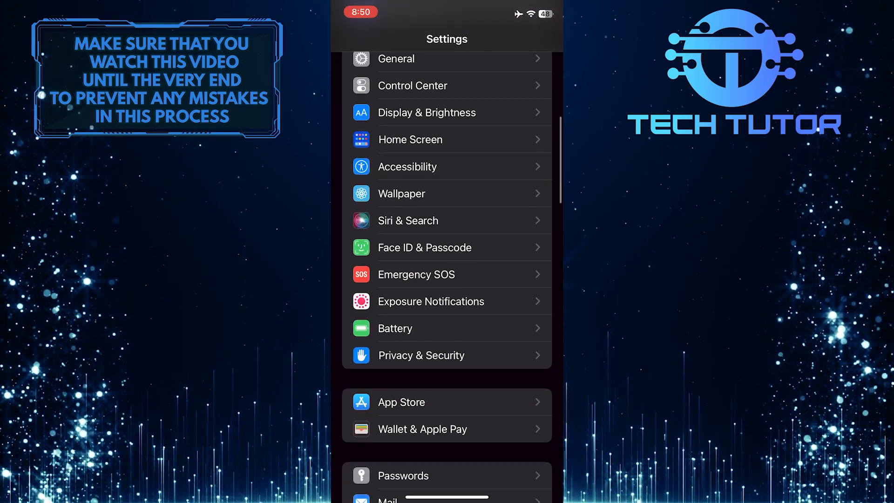
scroll("down", 3)
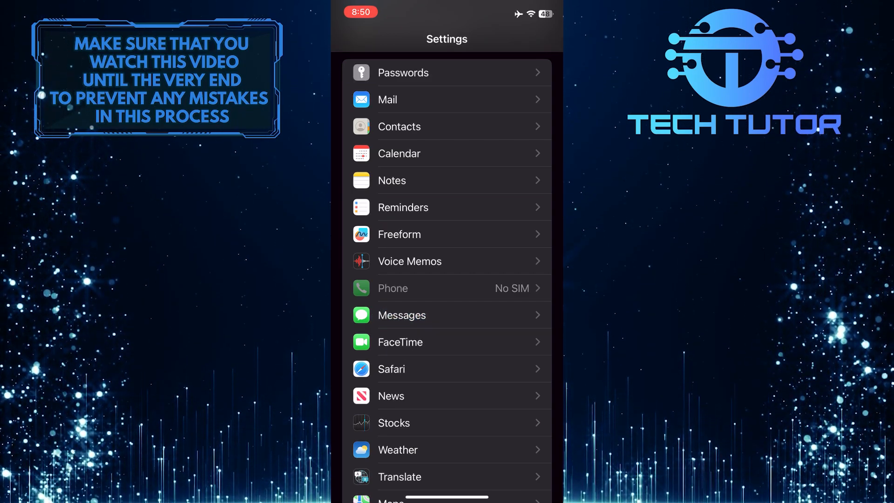
Step: Open Messages settings and go to its Shared with You page
left_click(401, 314)
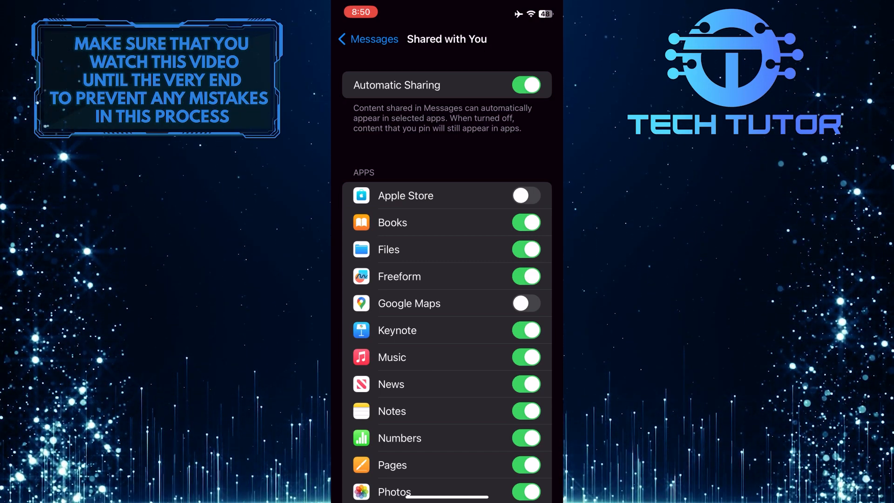
Step: Turn off the Safari switch in the Shared with You apps list
scroll("down", 3)
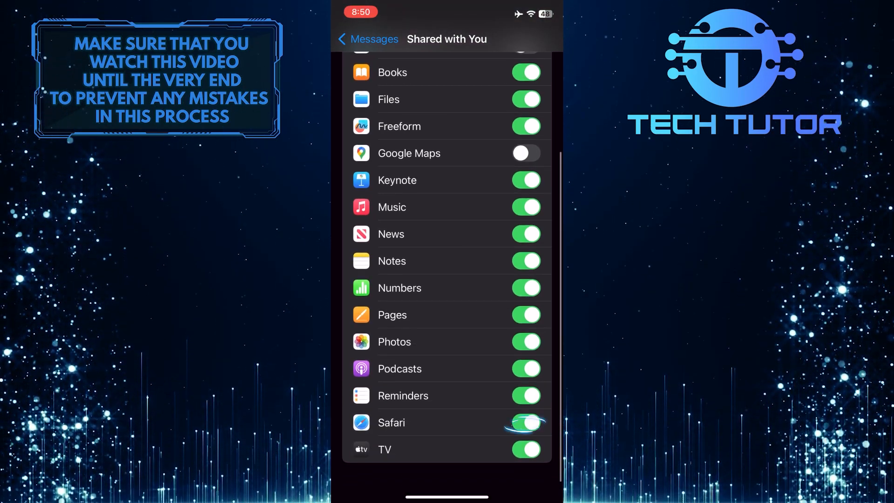
left_click(526, 423)
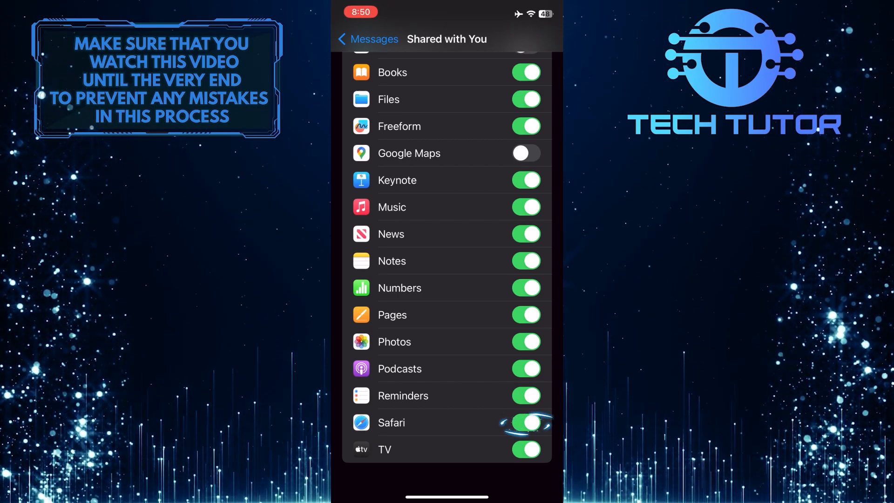
left_click(526, 423)
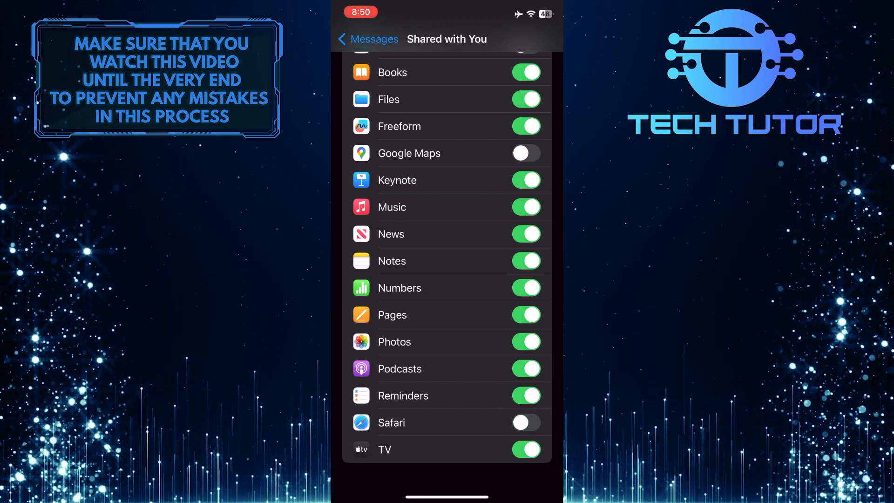
scroll("down", 3)
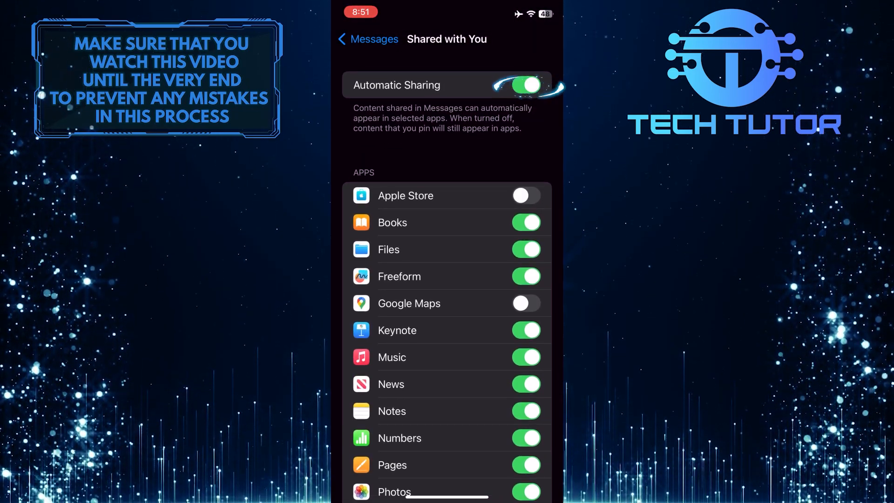
left_click(526, 85)
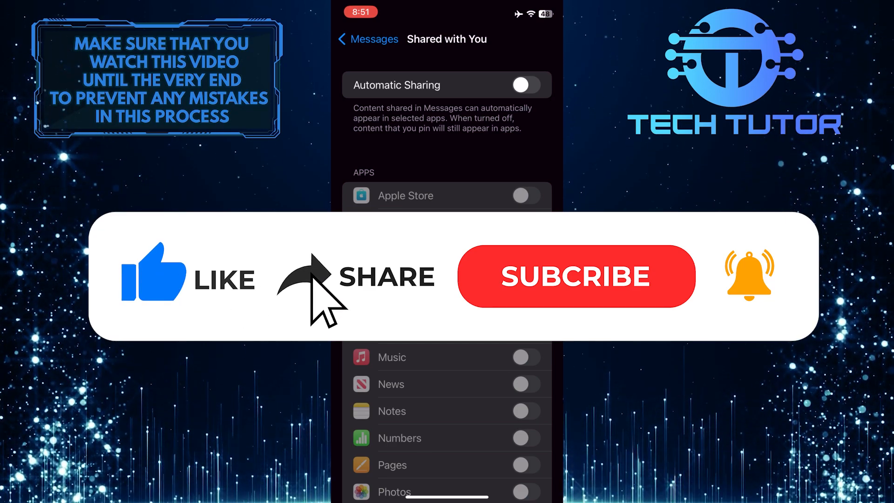
left_click(577, 276)
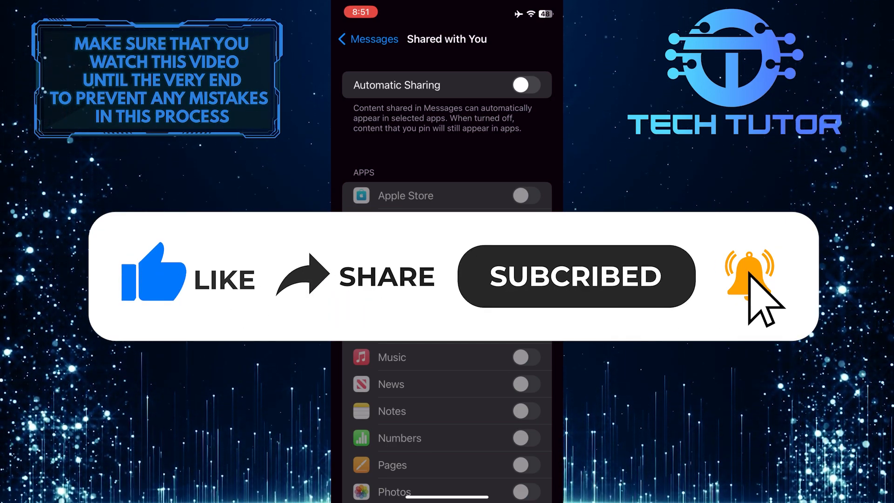